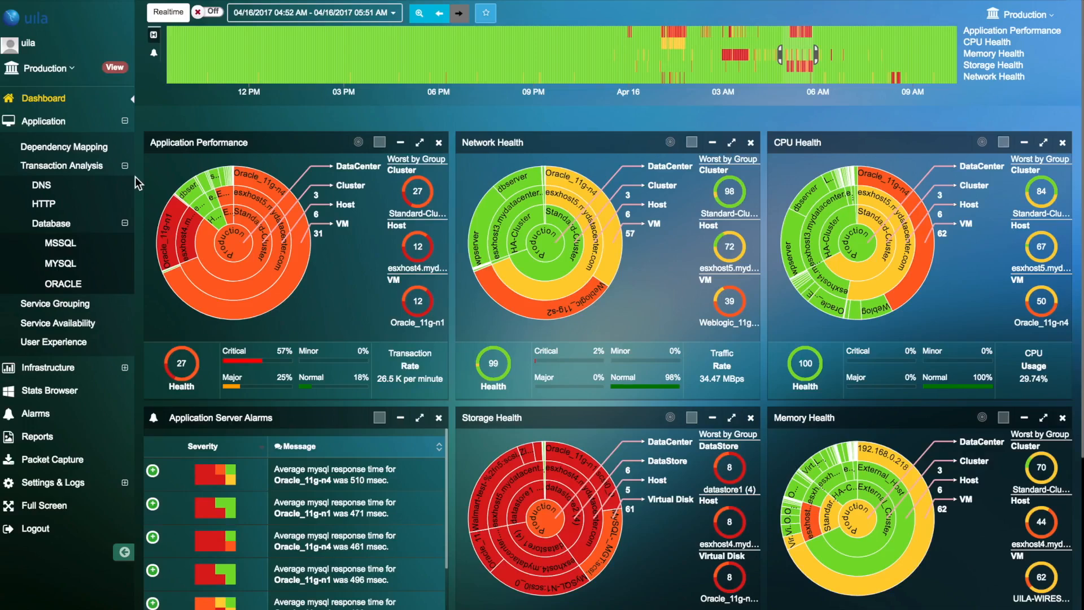
- Open the Dependent Services map for APP-LB-002 and DataCenter via Application > Dependency Mapping
{"action": "left_click", "coordinate": [64, 145]}
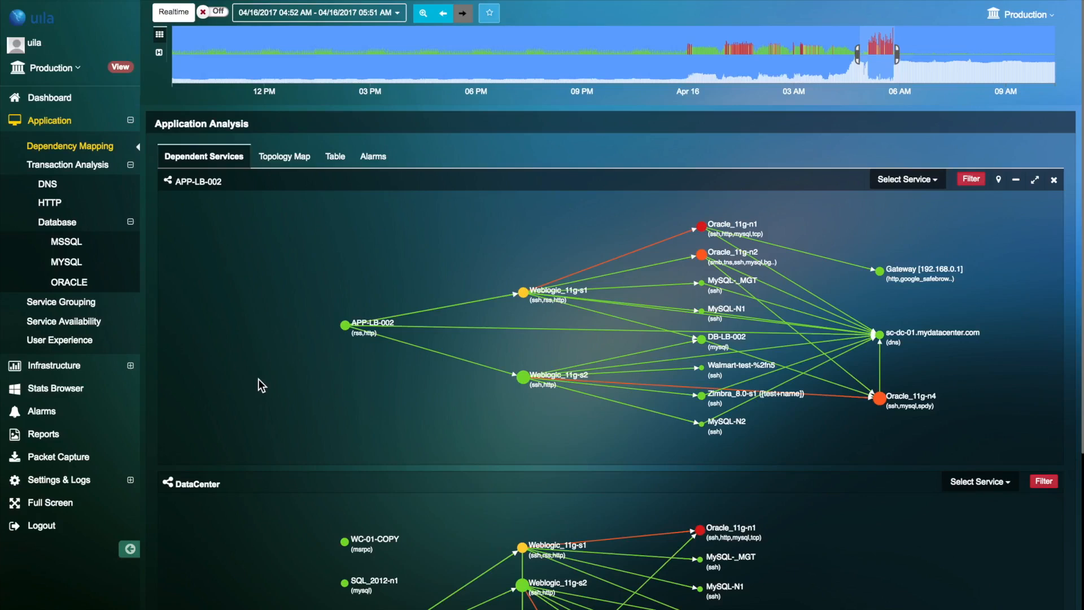
{"action": "mouse_move", "coordinate": [533, 413]}
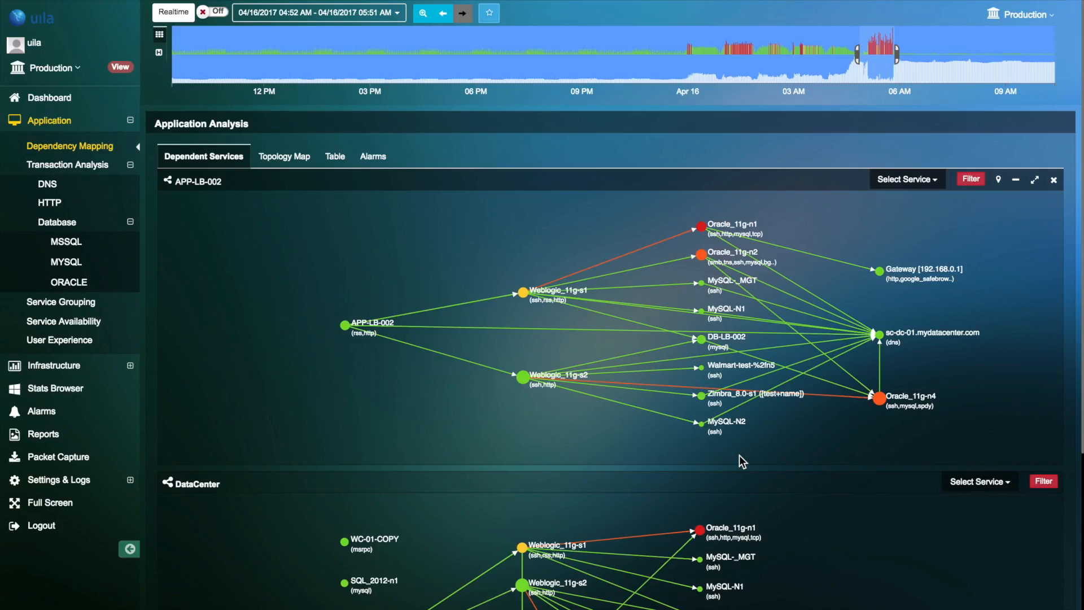
{"action": "mouse_move", "coordinate": [829, 374]}
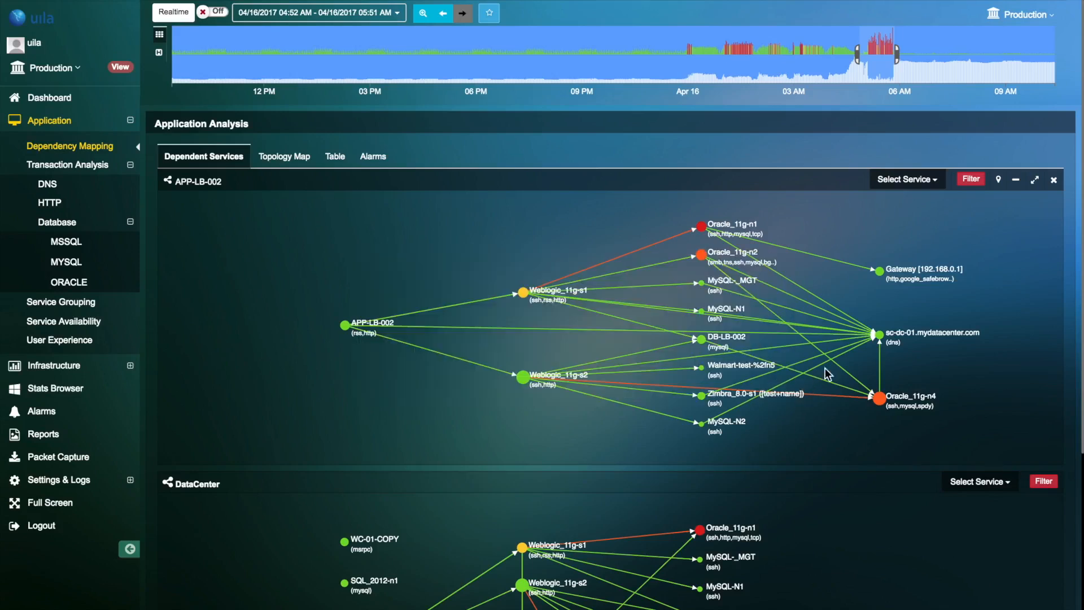
{"action": "mouse_move", "coordinate": [557, 254]}
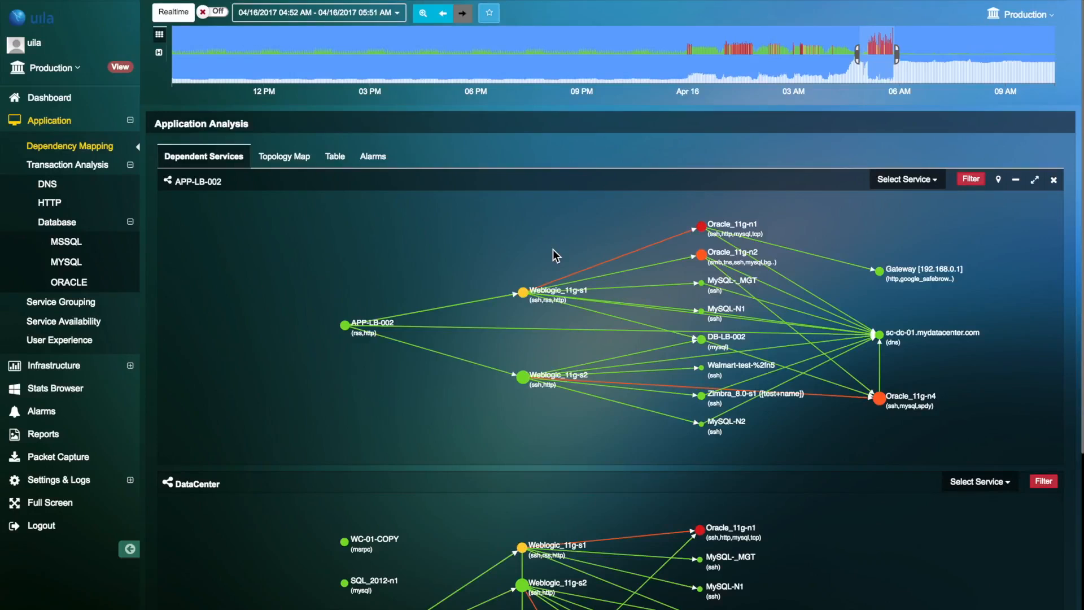
{"action": "mouse_move", "coordinate": [586, 275]}
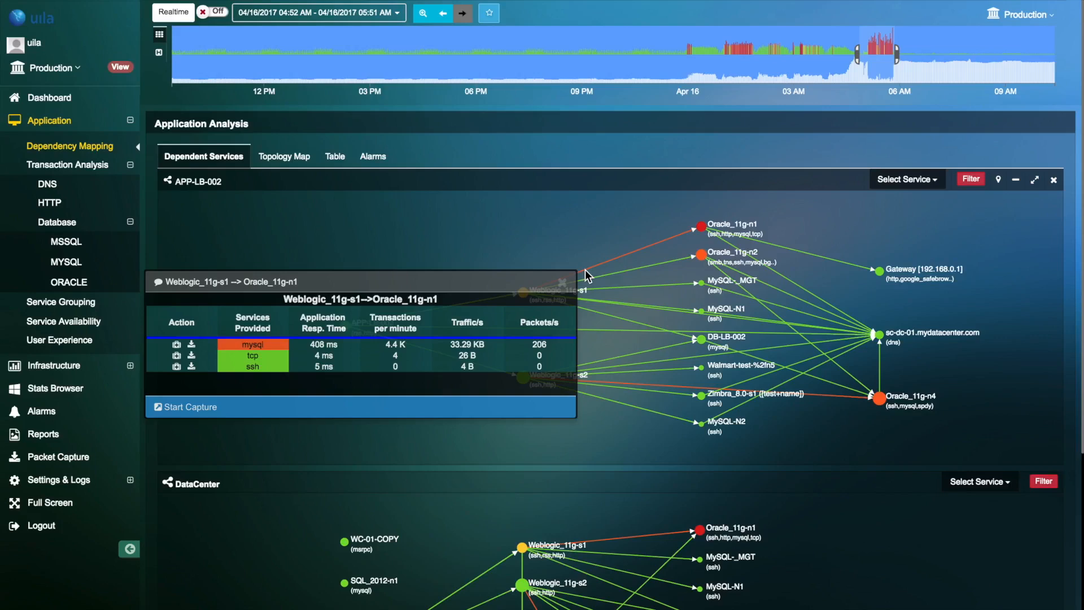
- Switch to the Production application's Topology Map view
{"action": "left_click", "coordinate": [281, 156]}
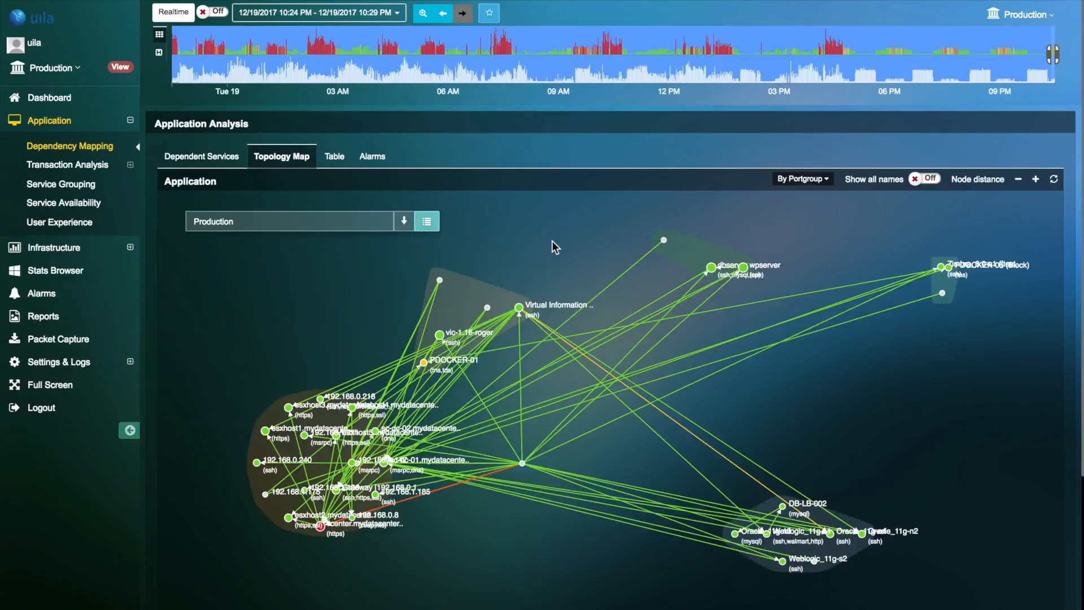